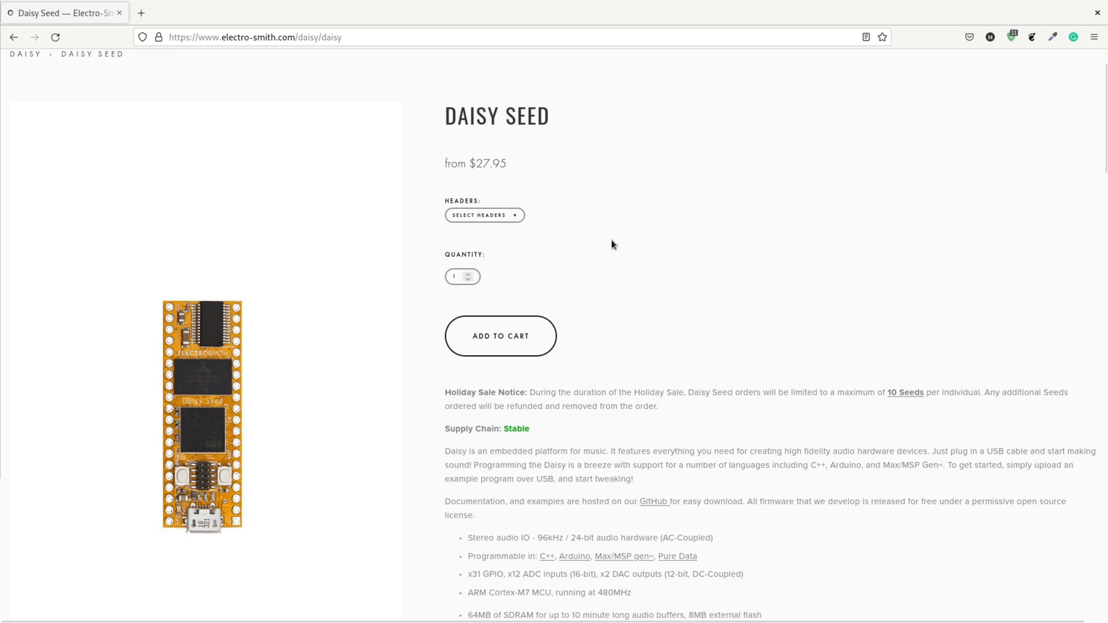
scroll("down", 3)
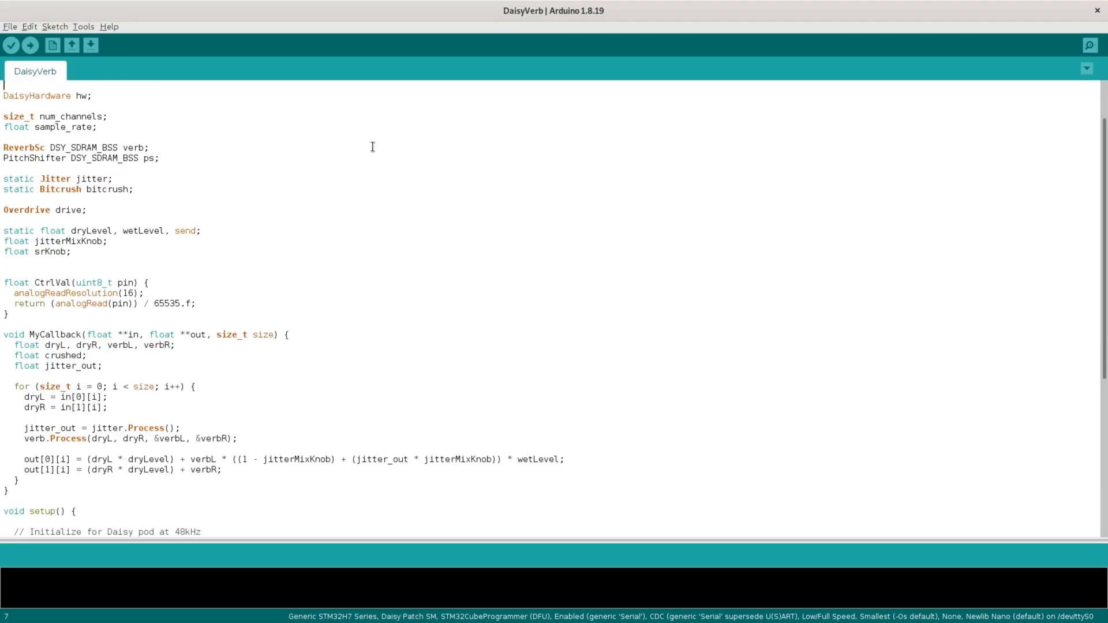
scroll("down", 3)
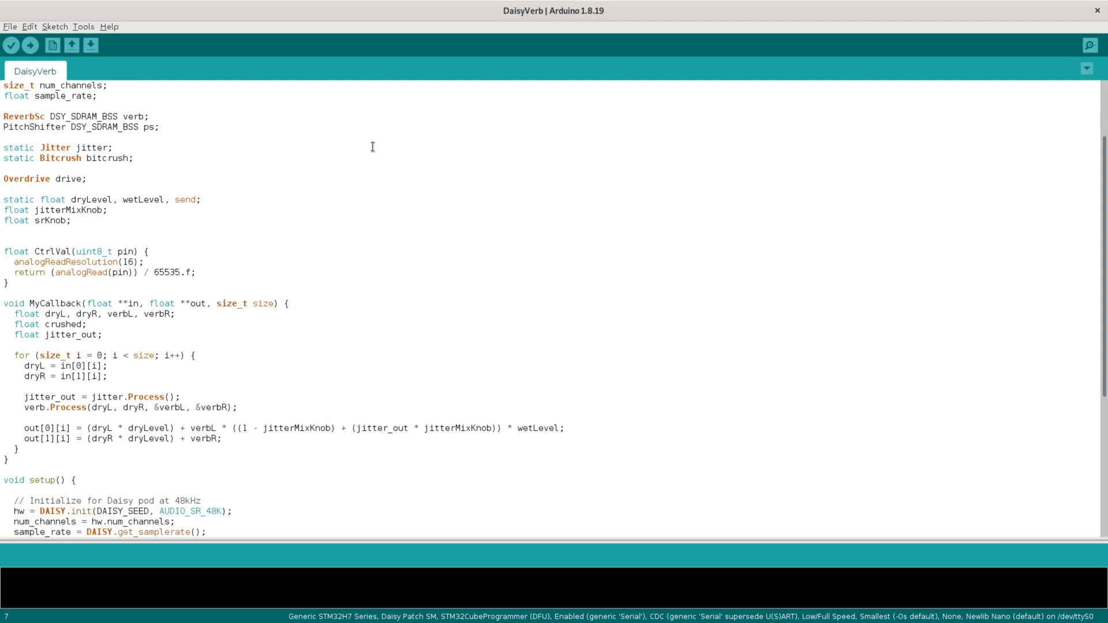
scroll("down", 3)
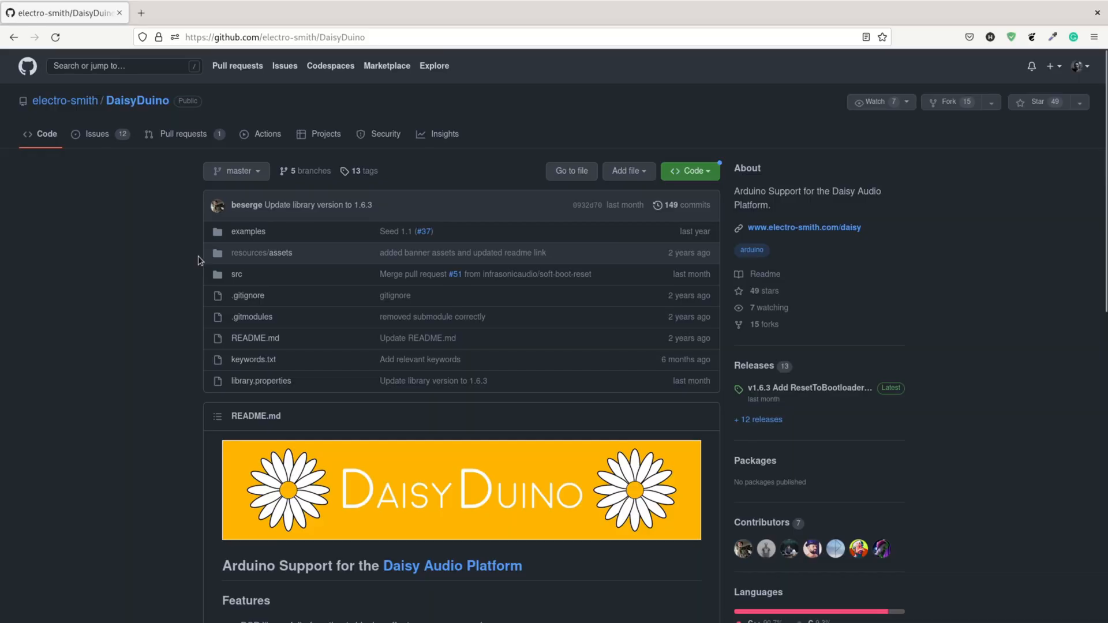
mouse_move(783, 268)
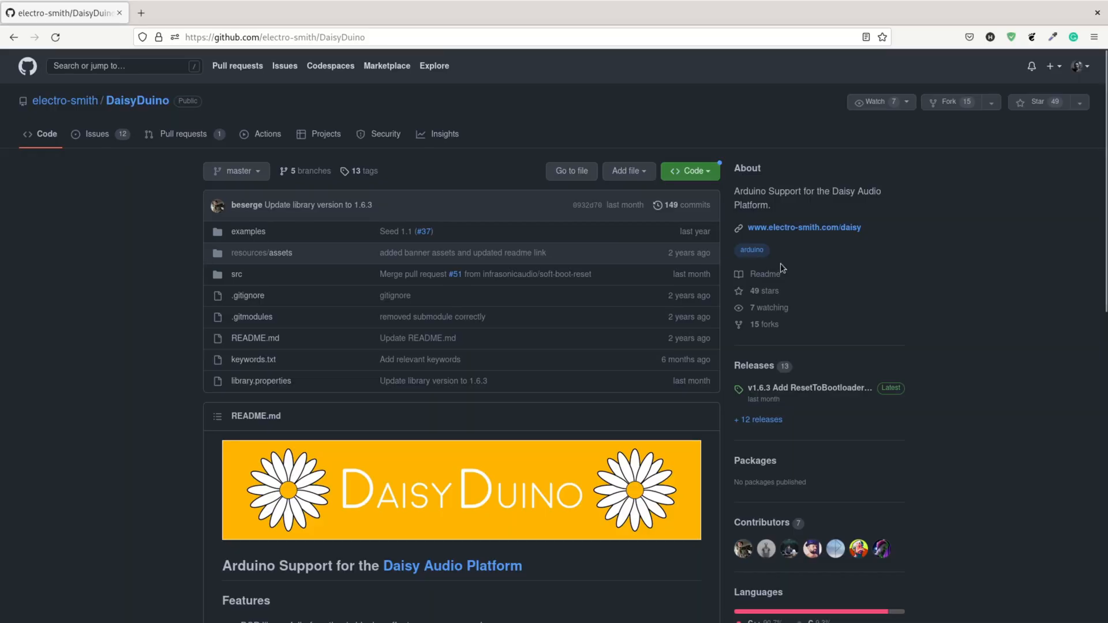
scroll("down", 3)
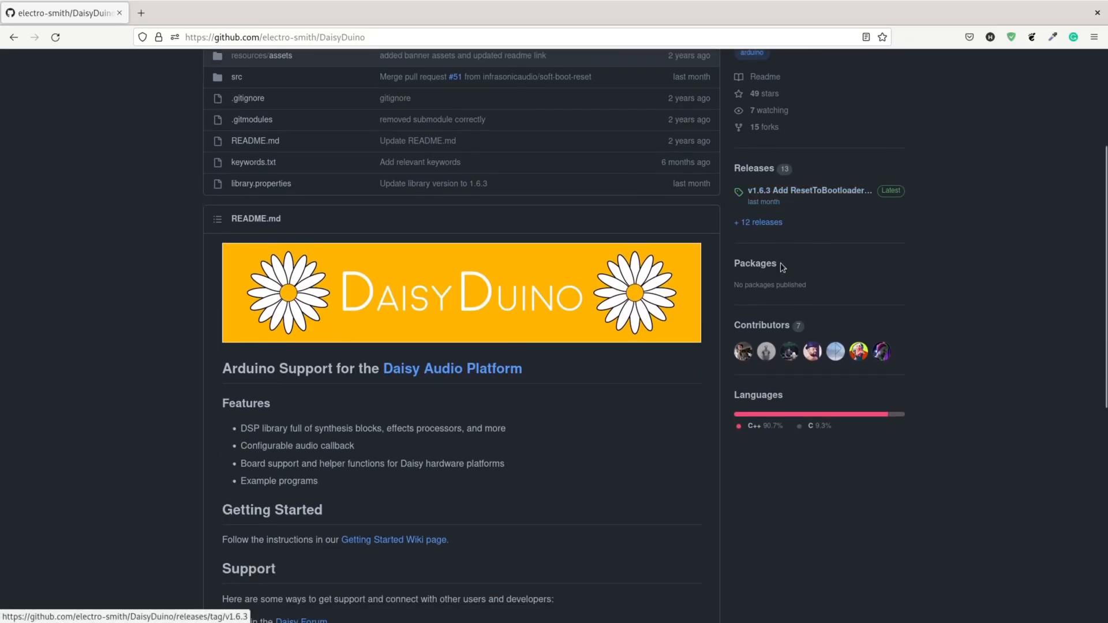
scroll("down", 3)
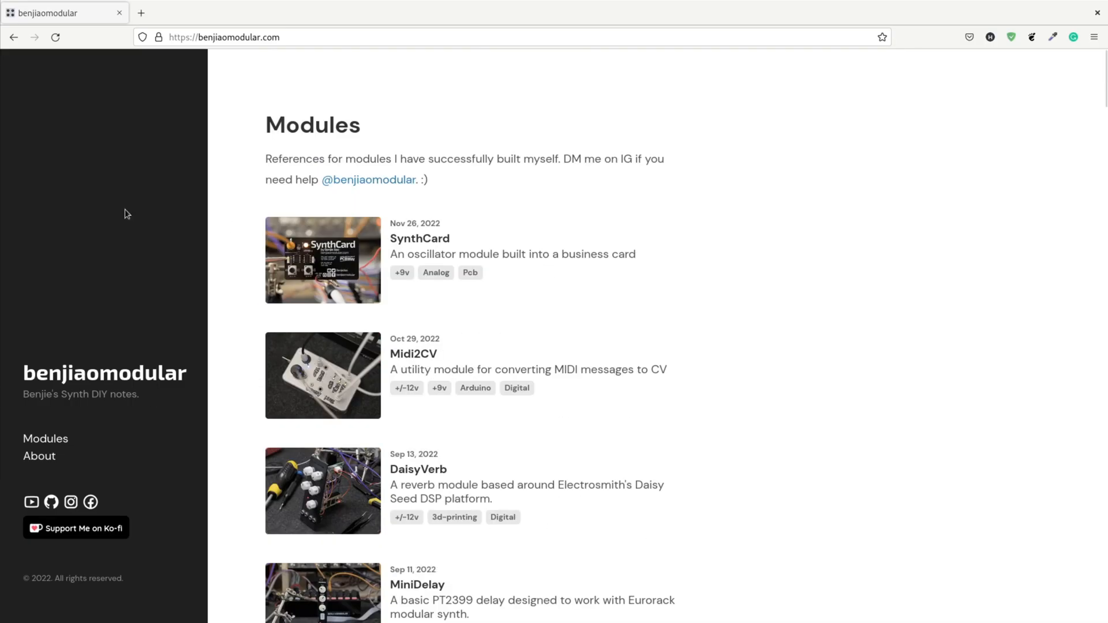
scroll("down", 3)
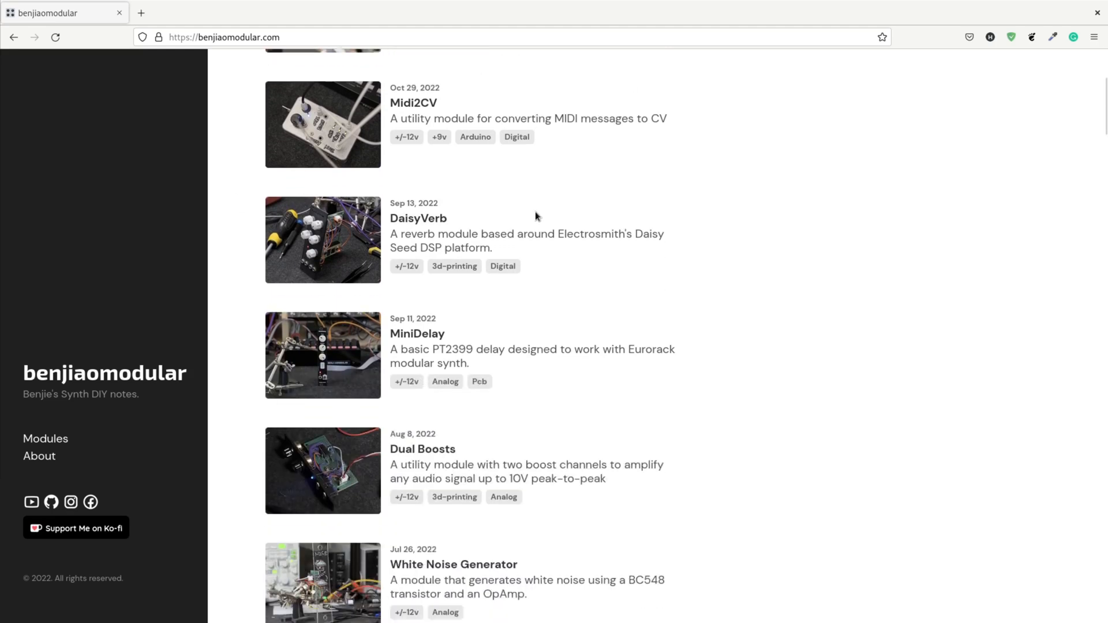